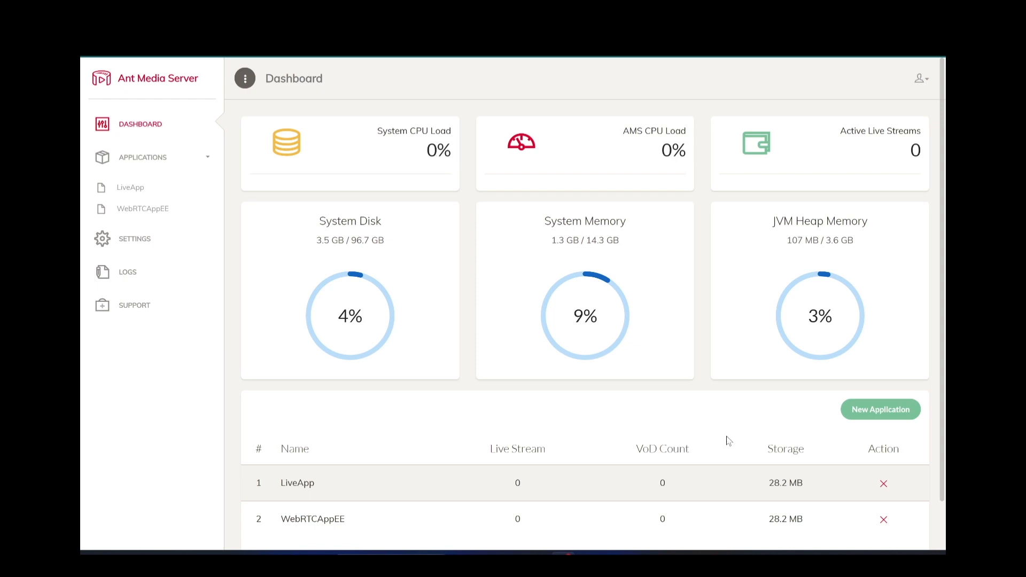
{"action": "mouse_move", "coordinate": [700, 467]}
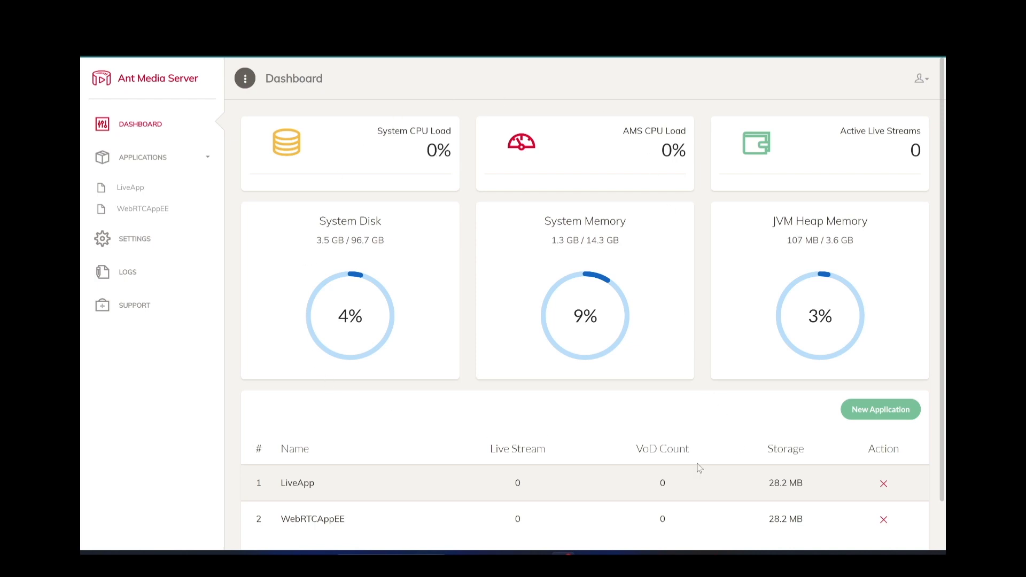
Open the LiveApp application from the sidebar, showing its empty live streams list
{"action": "scroll", "scroll_direction": "down", "scroll_amount": 3}
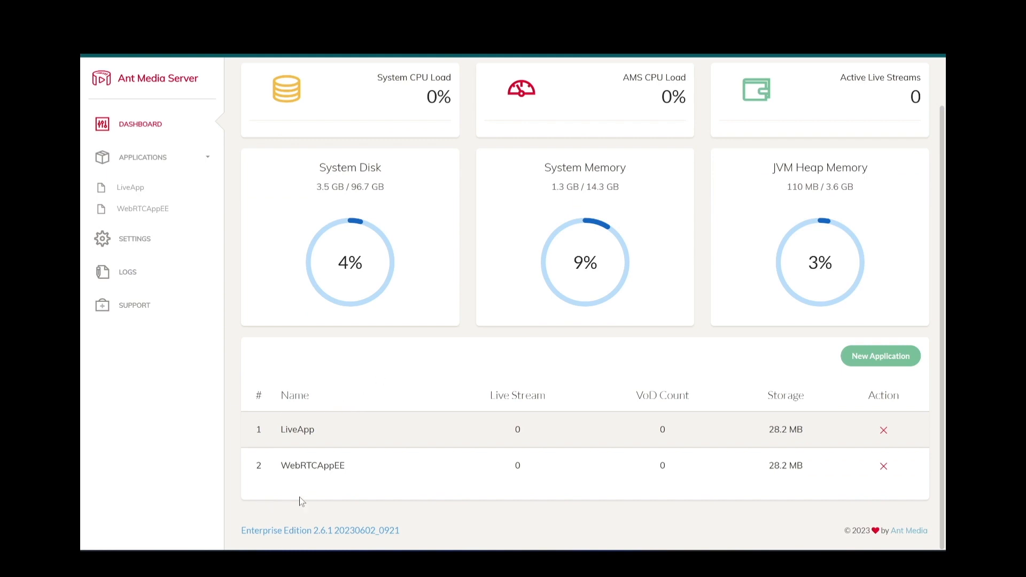
{"action": "left_click", "coordinate": [130, 188]}
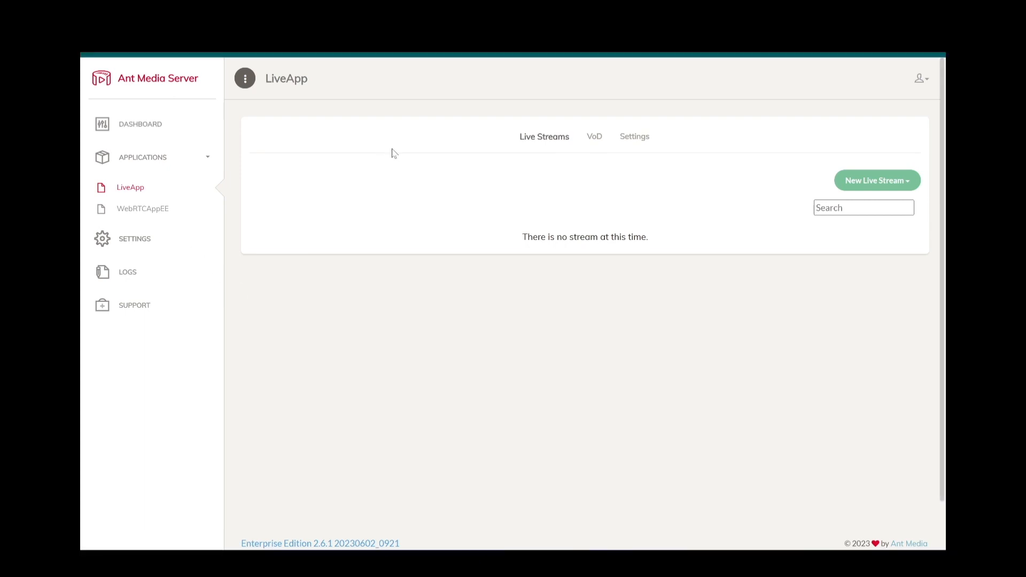
{"action": "mouse_move", "coordinate": [471, 234]}
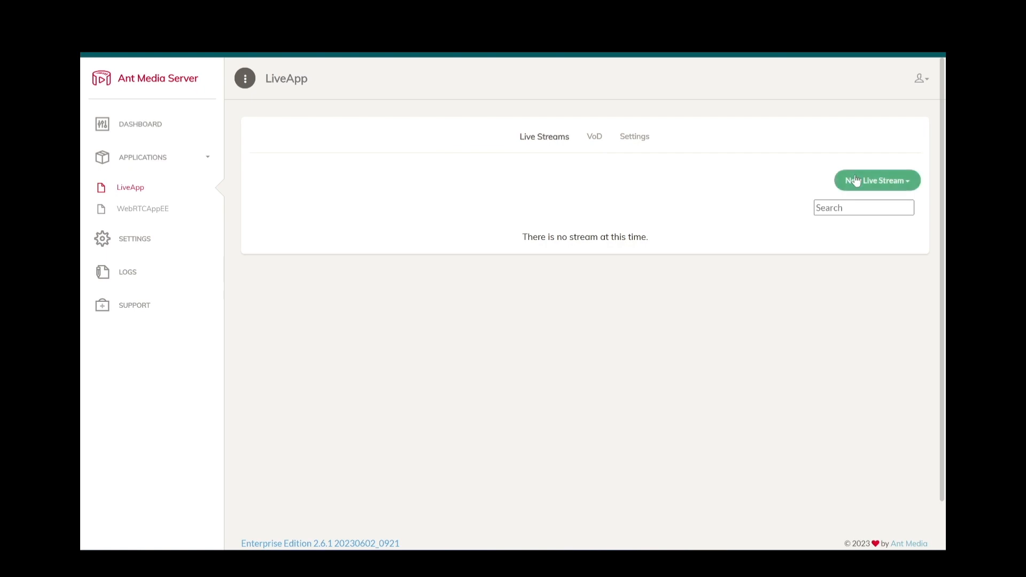
Create a new live stream named 'test' in LiveApp
{"action": "left_click", "coordinate": [875, 180]}
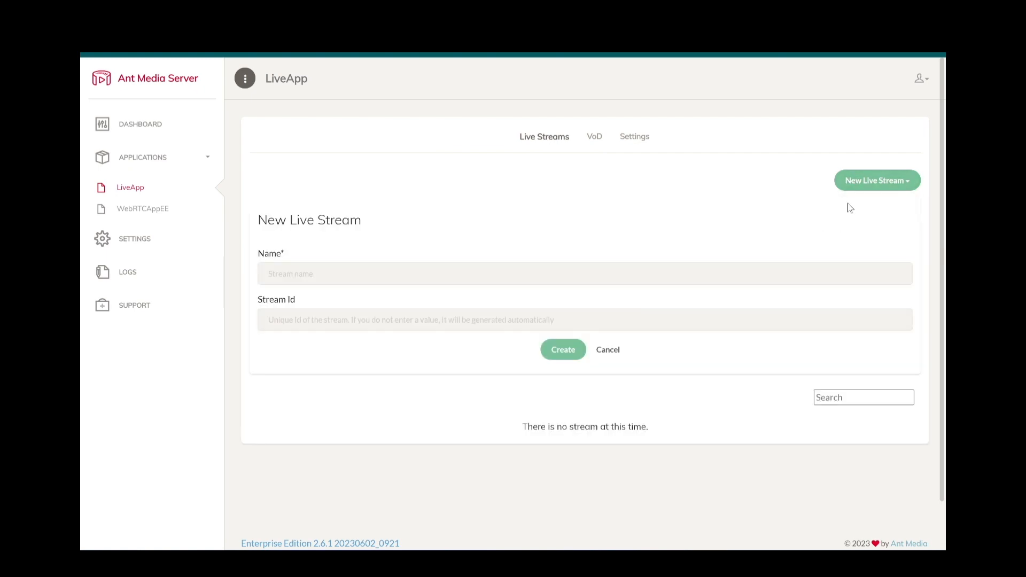
{"action": "type", "text": "test"}
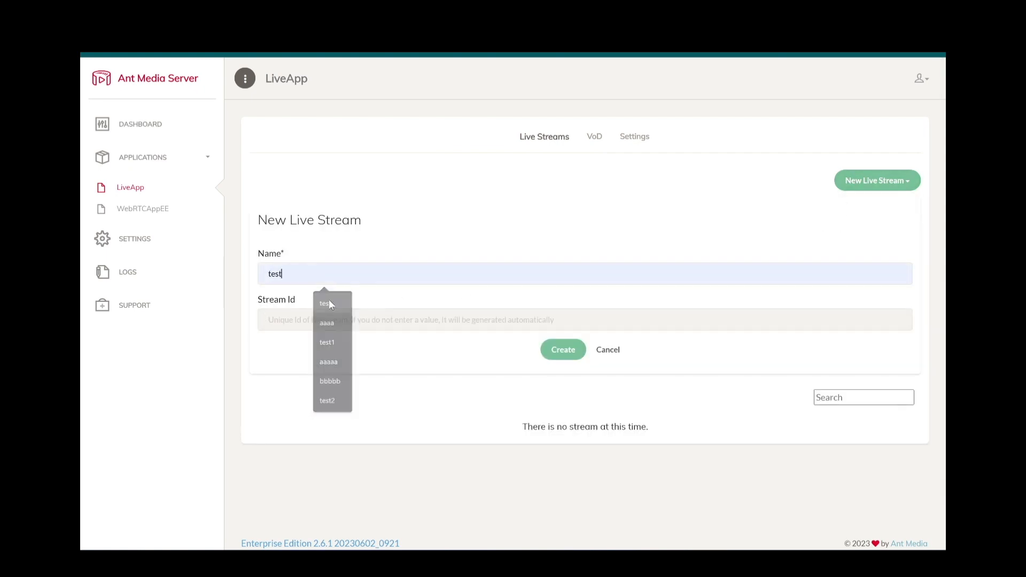
{"action": "left_click", "coordinate": [561, 349]}
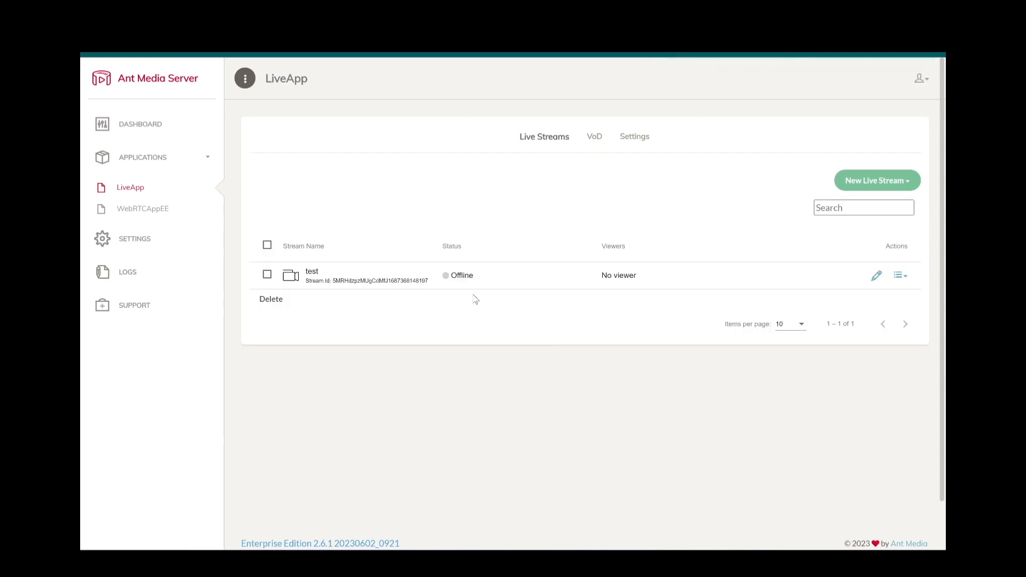
{"action": "mouse_move", "coordinate": [479, 278]}
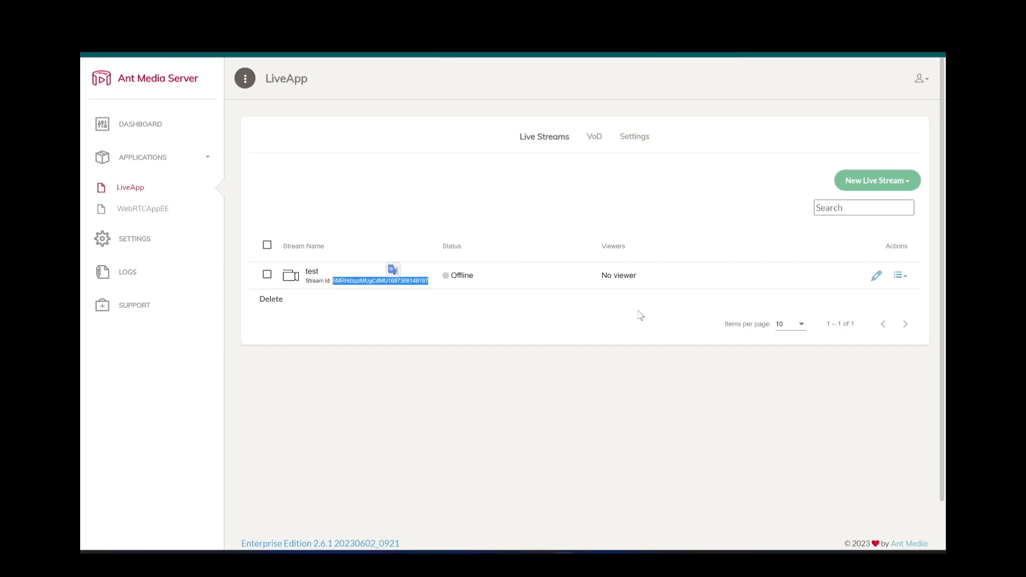
Delete the 'test' broadcast via its Actions menu, then view LiveApp's empty VoD list
{"action": "left_click", "coordinate": [900, 274]}
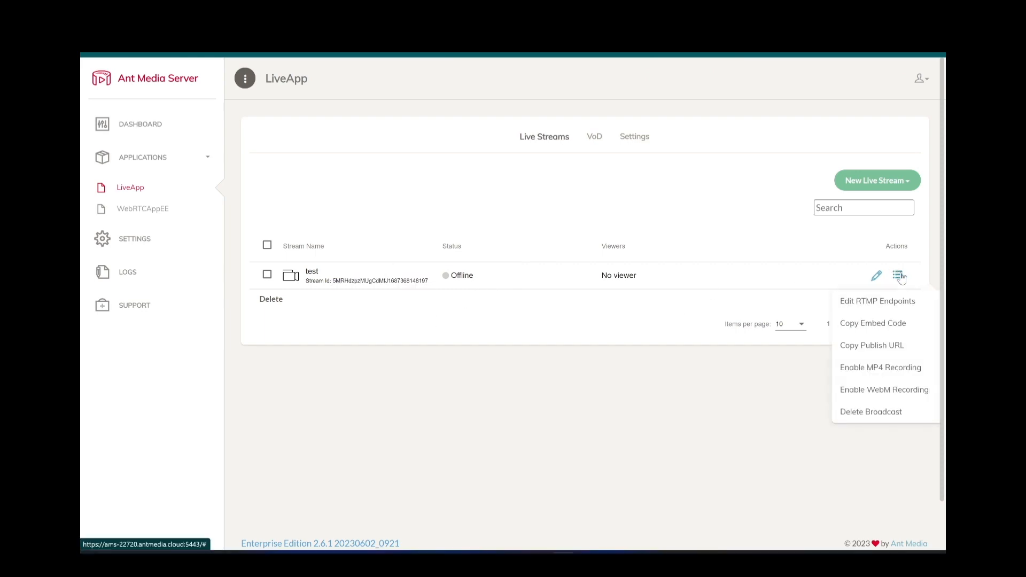
{"action": "mouse_move", "coordinate": [884, 390]}
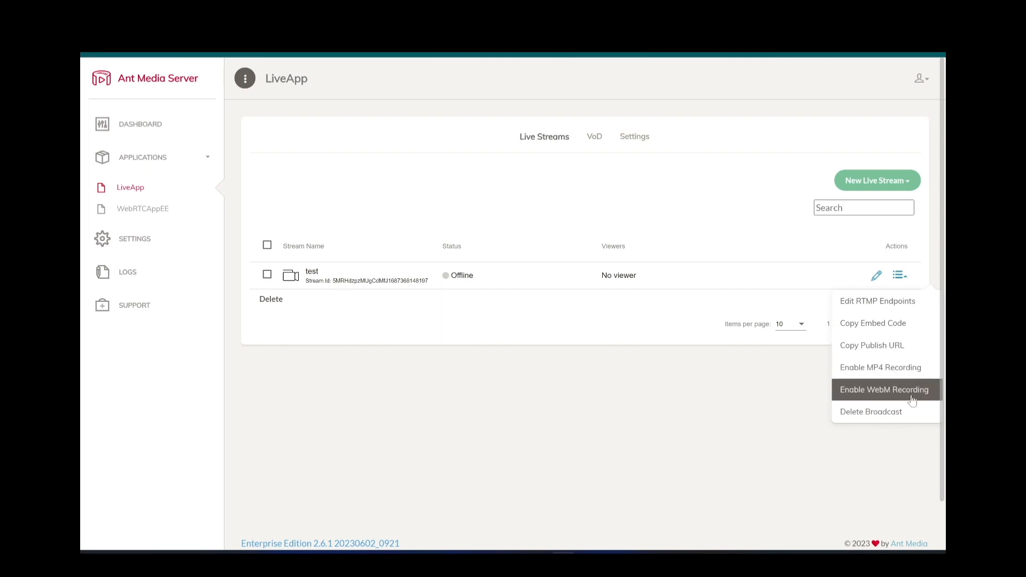
{"action": "mouse_move", "coordinate": [880, 419]}
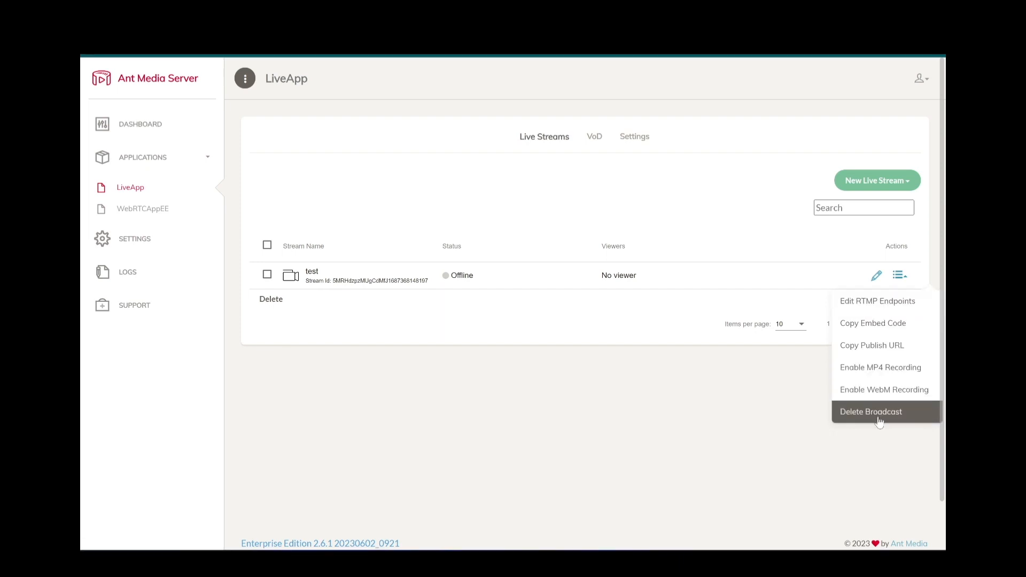
{"action": "left_click", "coordinate": [871, 411]}
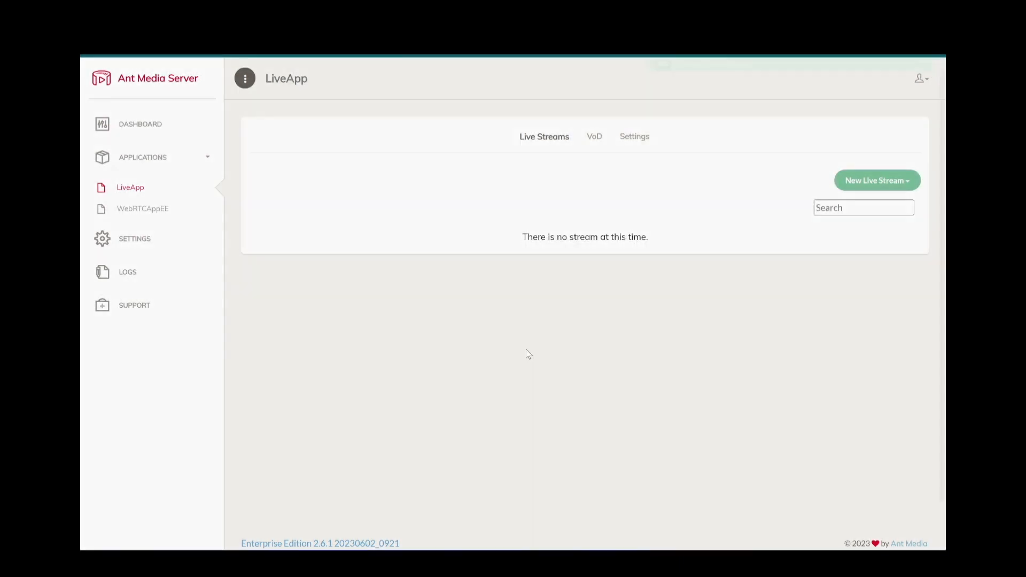
{"action": "left_click", "coordinate": [593, 137]}
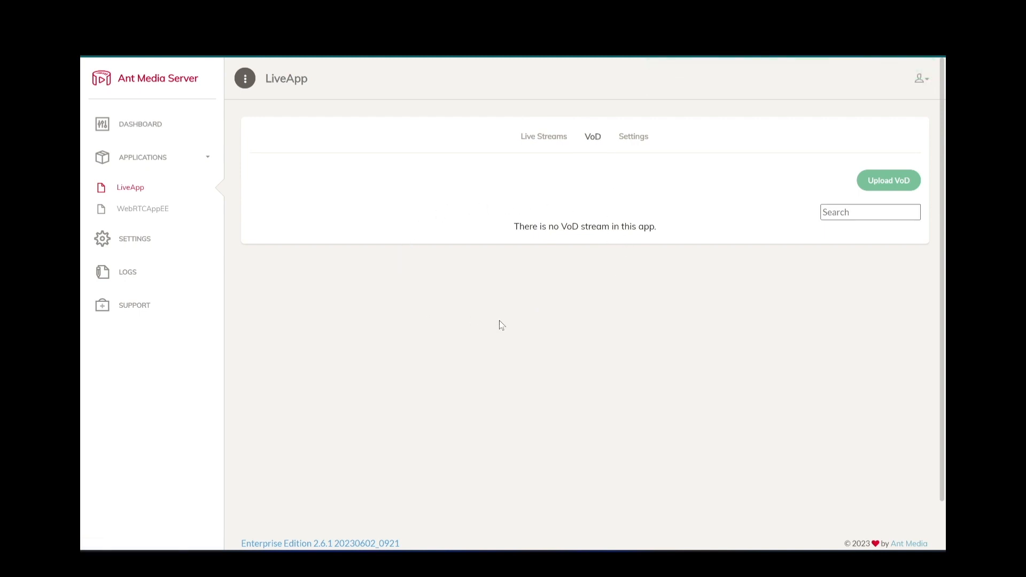
Scroll through LiveApp's settings page, then return to the server dashboard
{"action": "left_click", "coordinate": [632, 136]}
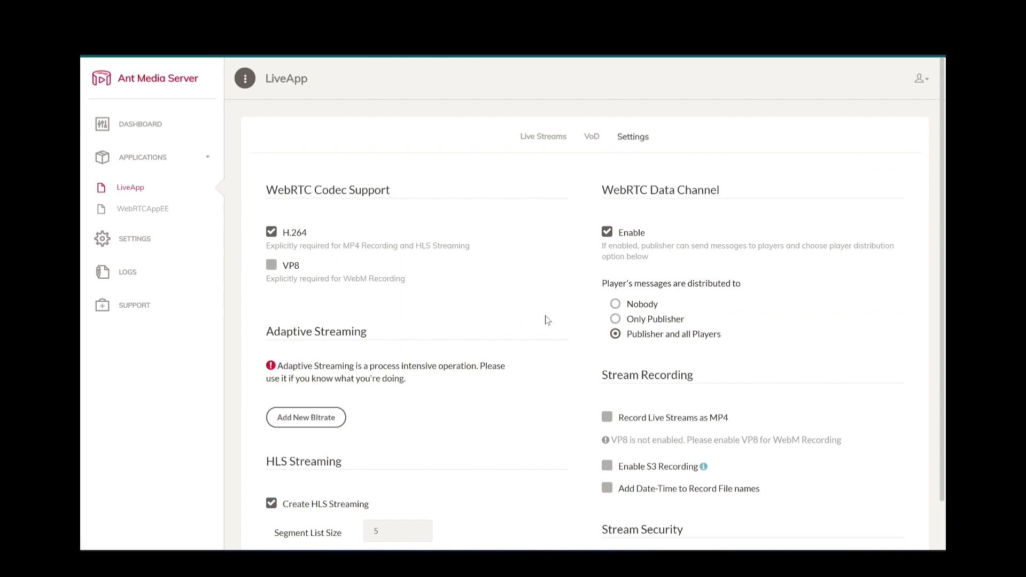
{"action": "scroll", "scroll_direction": "down", "scroll_amount": 3}
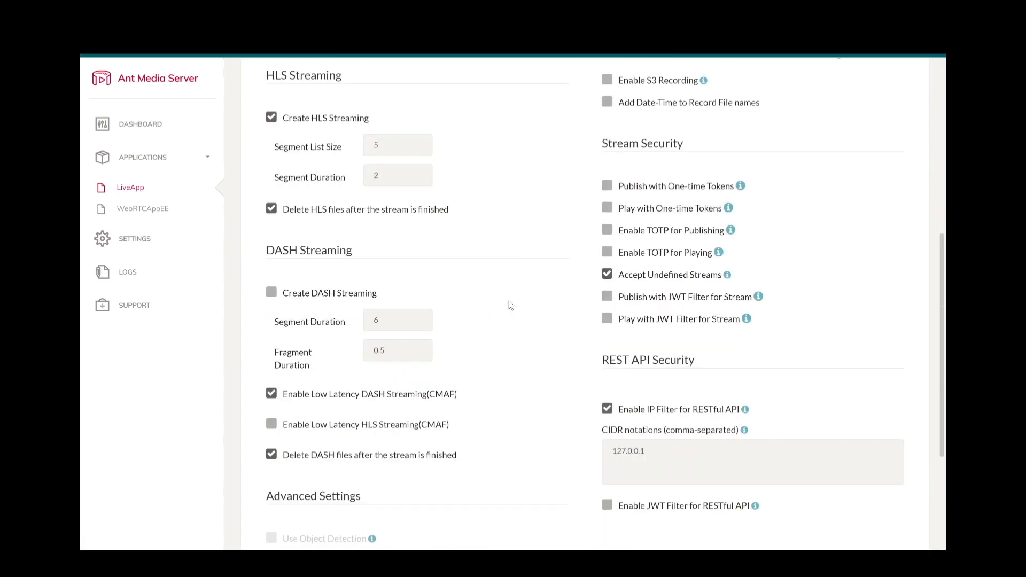
{"action": "scroll", "scroll_direction": "down", "scroll_amount": 3}
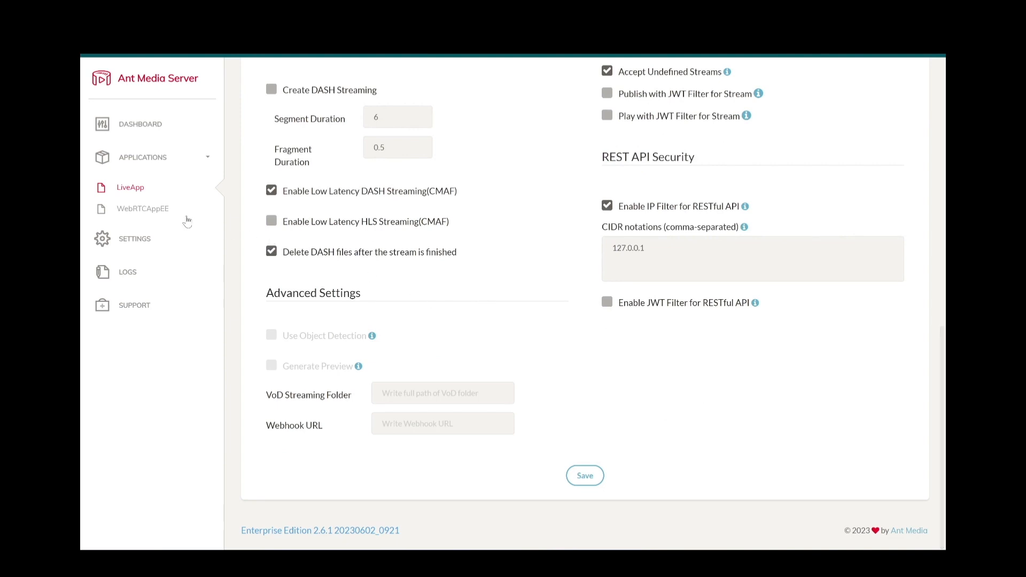
{"action": "left_click", "coordinate": [139, 123]}
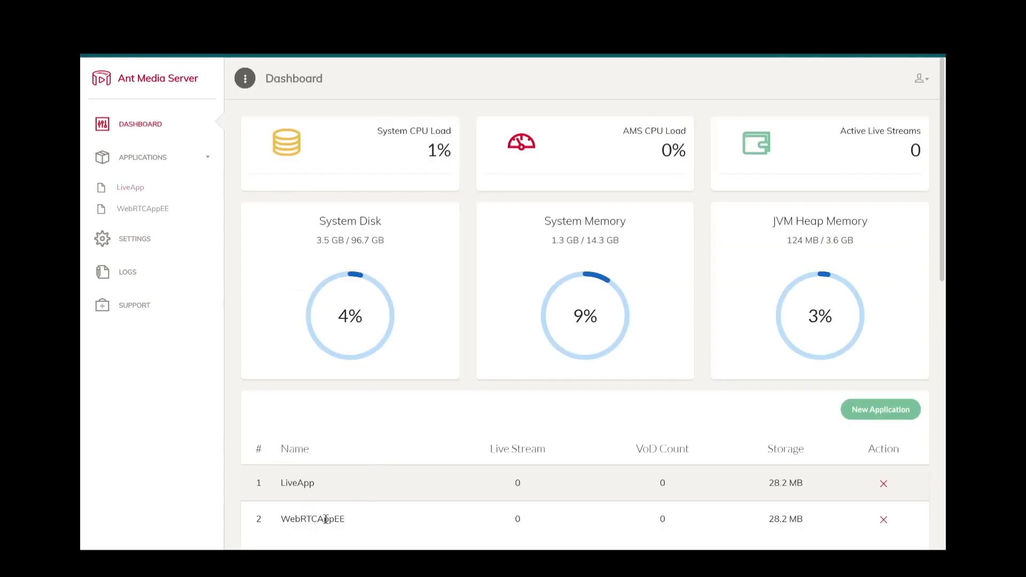
Highlight WebRTCAppEE on the dashboard, then reopen LiveApp's settings page
{"action": "double_click", "coordinate": [312, 519]}
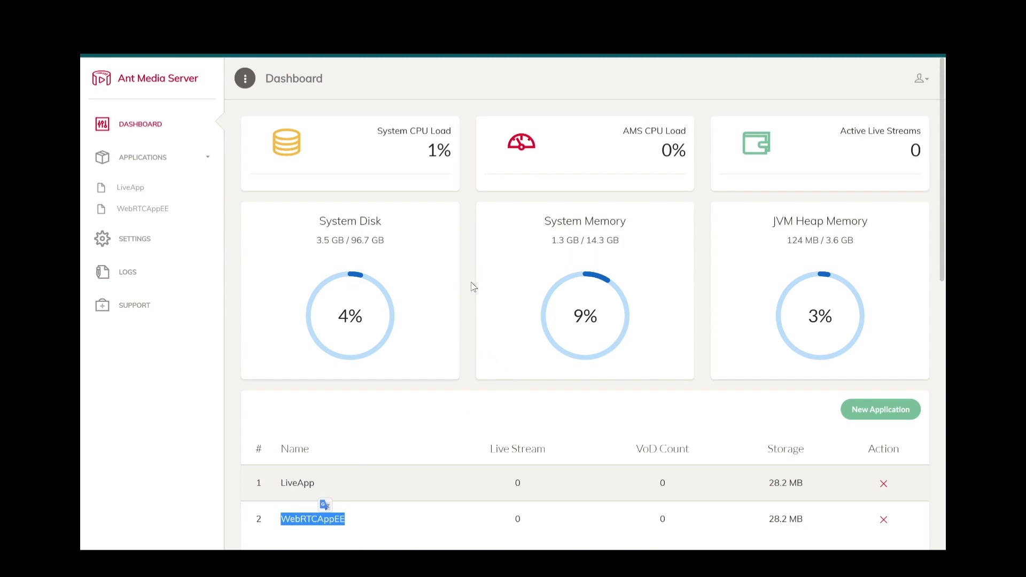
{"action": "scroll", "scroll_direction": "down", "scroll_amount": 3}
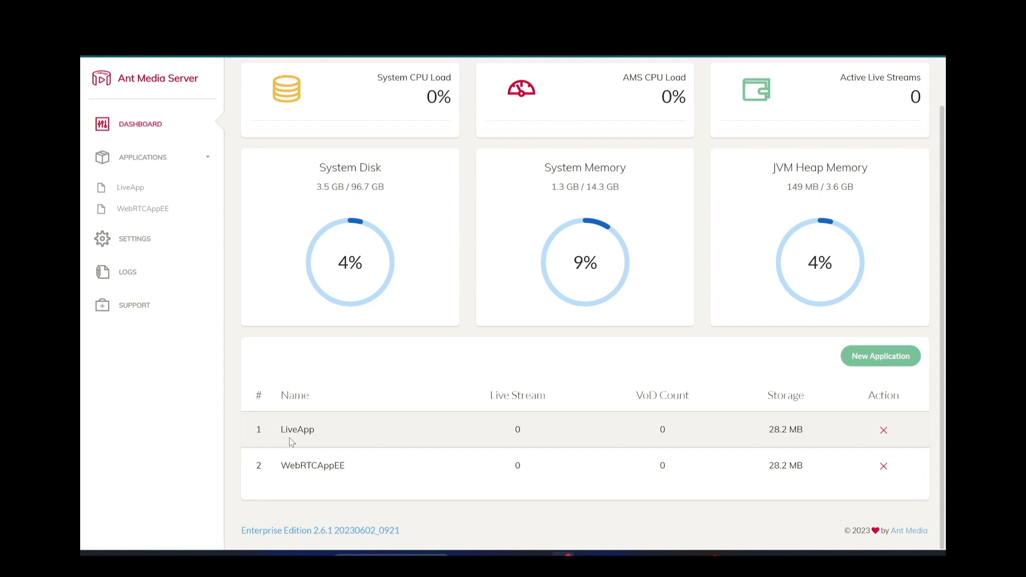
{"action": "mouse_move", "coordinate": [409, 393]}
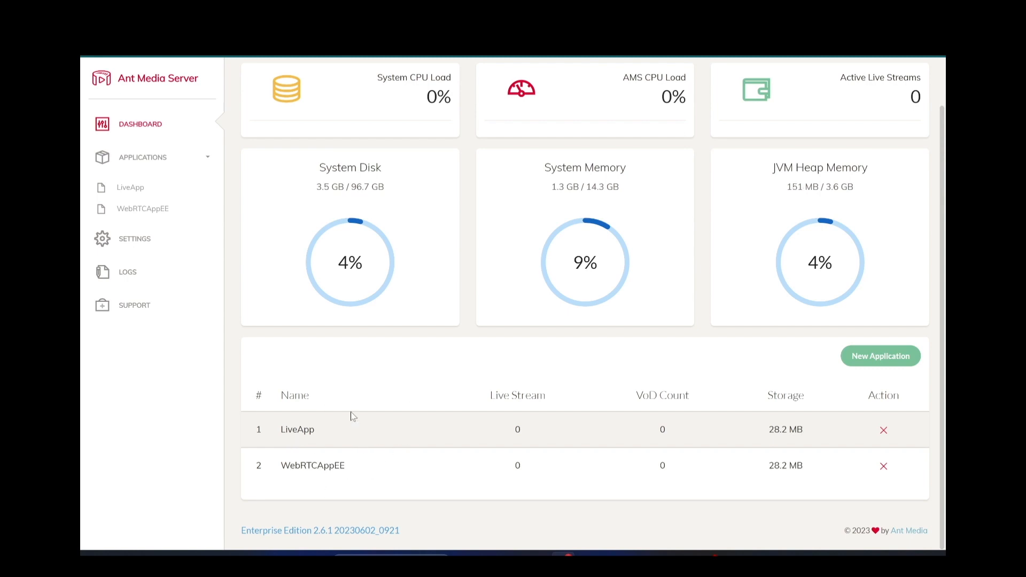
{"action": "left_click", "coordinate": [130, 187]}
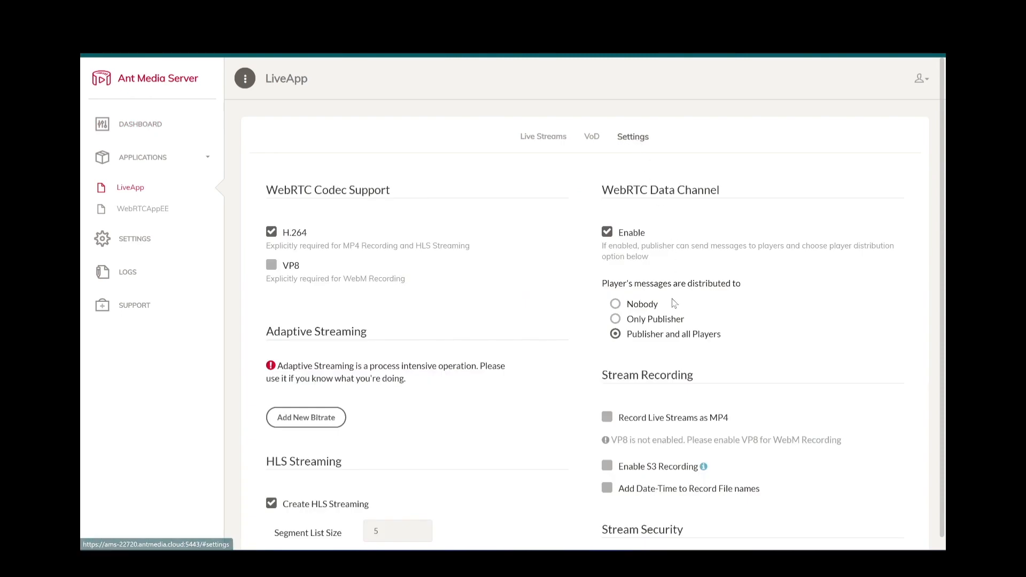
{"action": "mouse_move", "coordinate": [711, 393]}
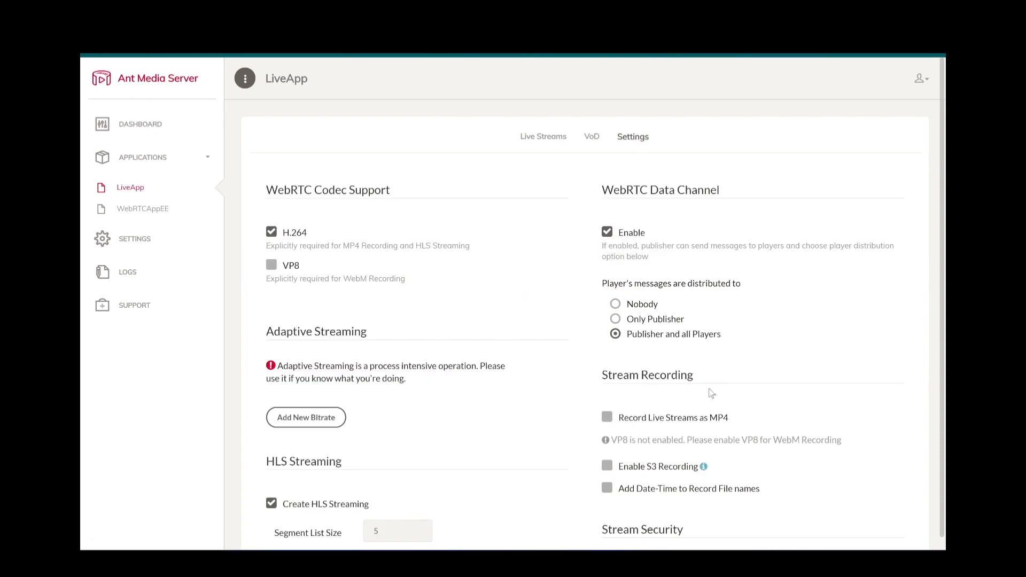
{"action": "mouse_move", "coordinate": [534, 417]}
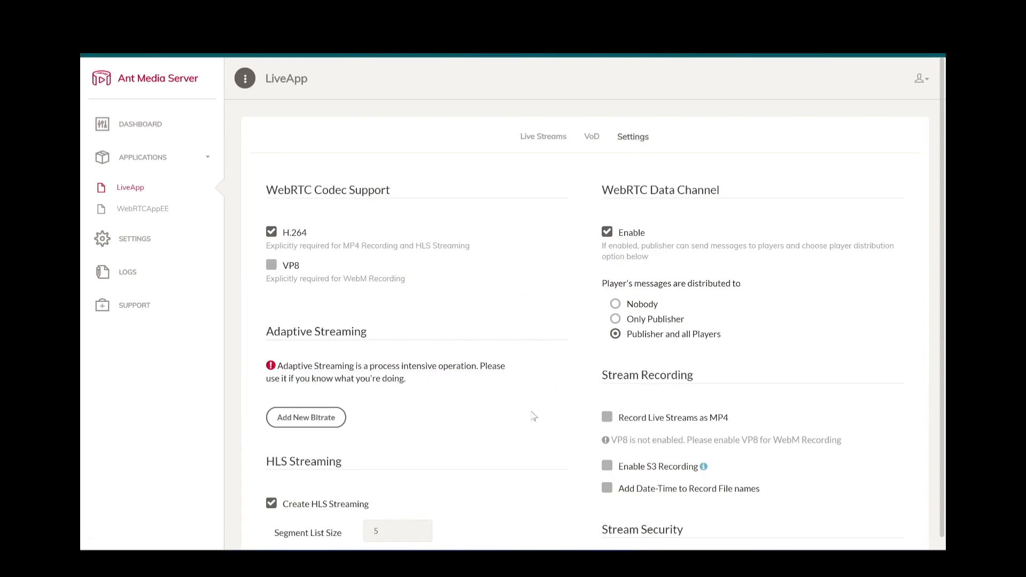
{"action": "mouse_move", "coordinate": [249, 253]}
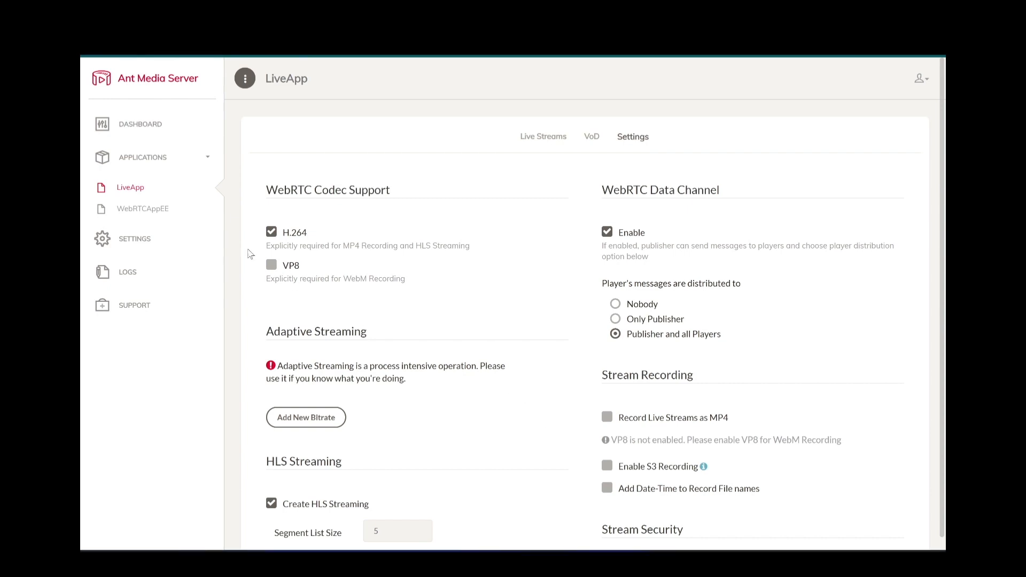
From the dashboard, start a new application named 'Test' and submit it for creation
{"action": "left_click", "coordinate": [138, 123]}
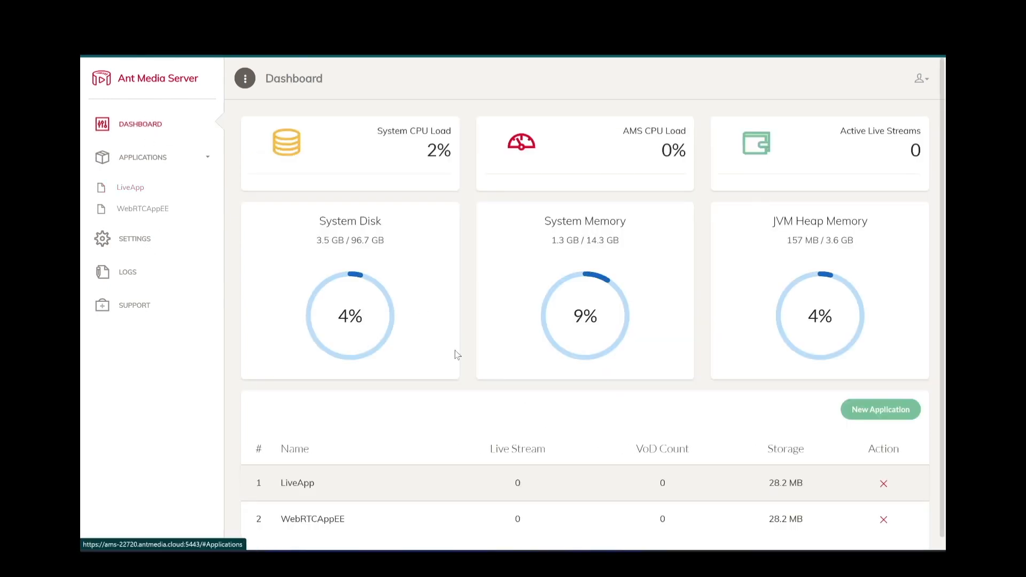
{"action": "scroll", "scroll_direction": "down", "scroll_amount": 3}
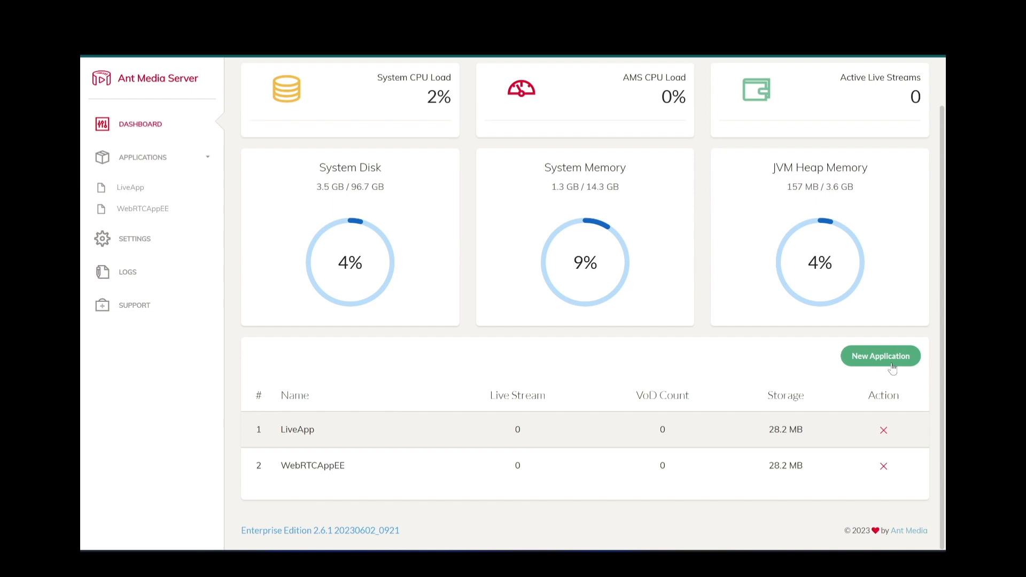
{"action": "left_click", "coordinate": [880, 356]}
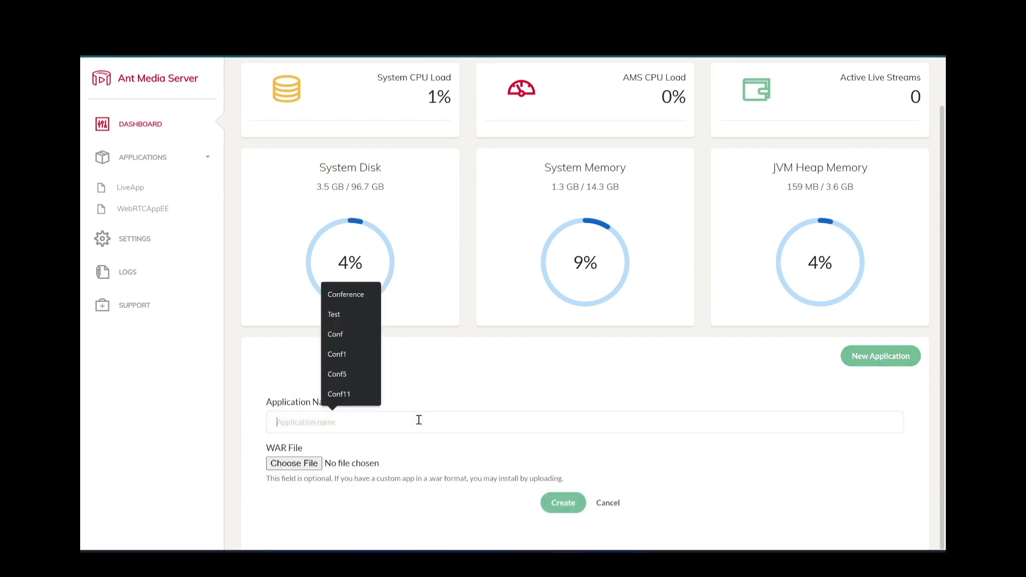
{"action": "type", "text": "Test"}
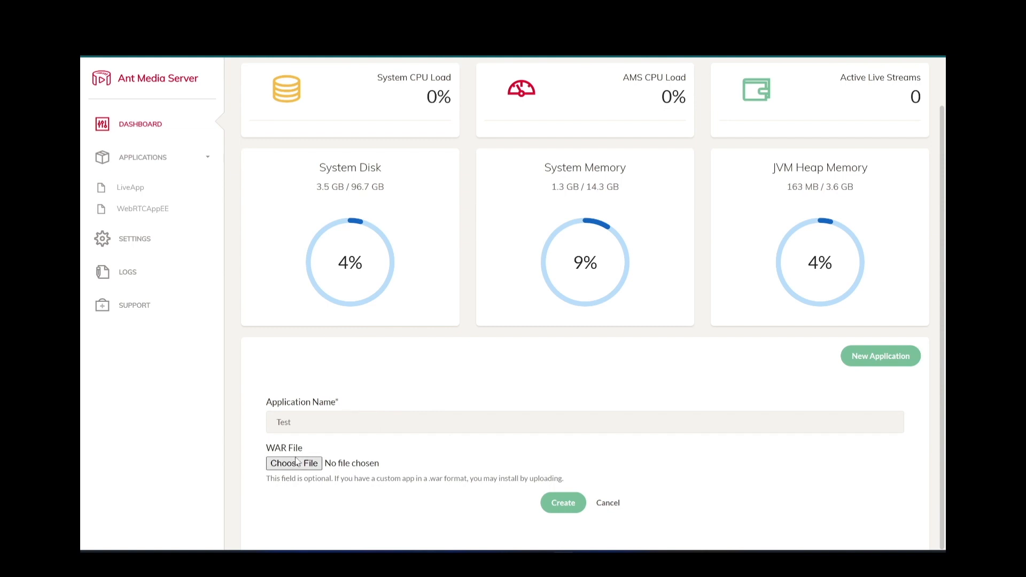
{"action": "mouse_move", "coordinate": [255, 447]}
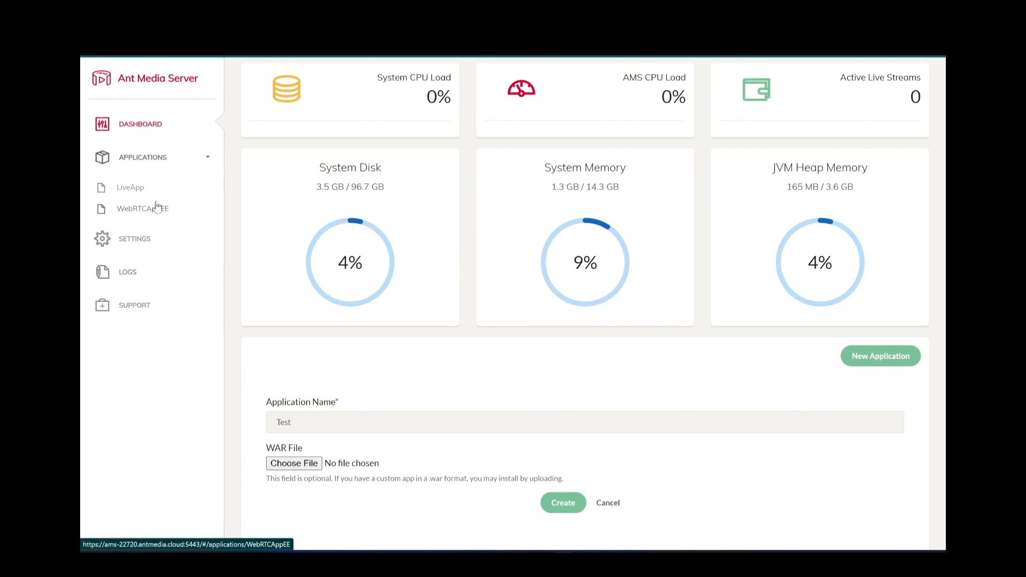
{"action": "mouse_move", "coordinate": [303, 463]}
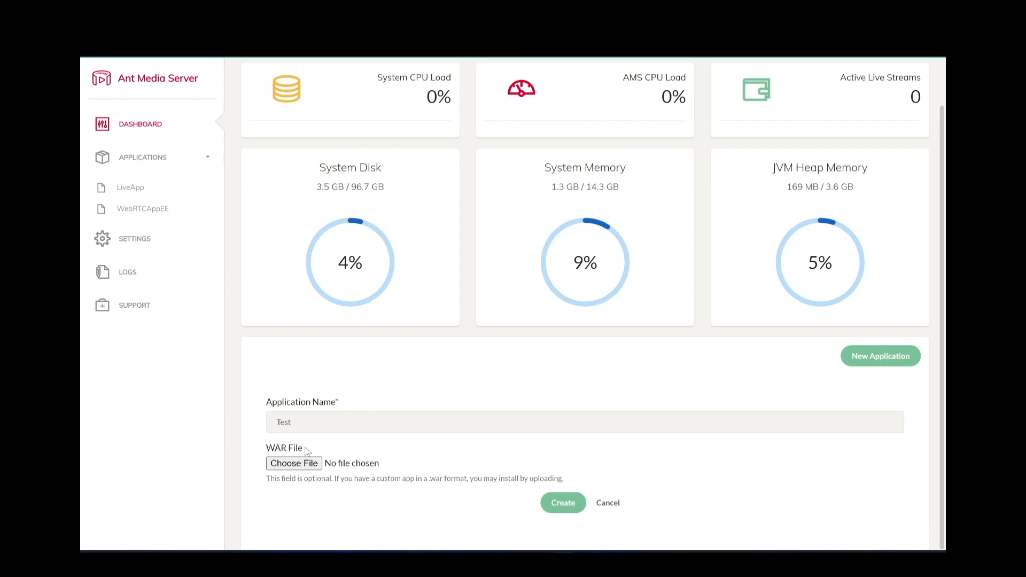
{"action": "mouse_move", "coordinate": [432, 443]}
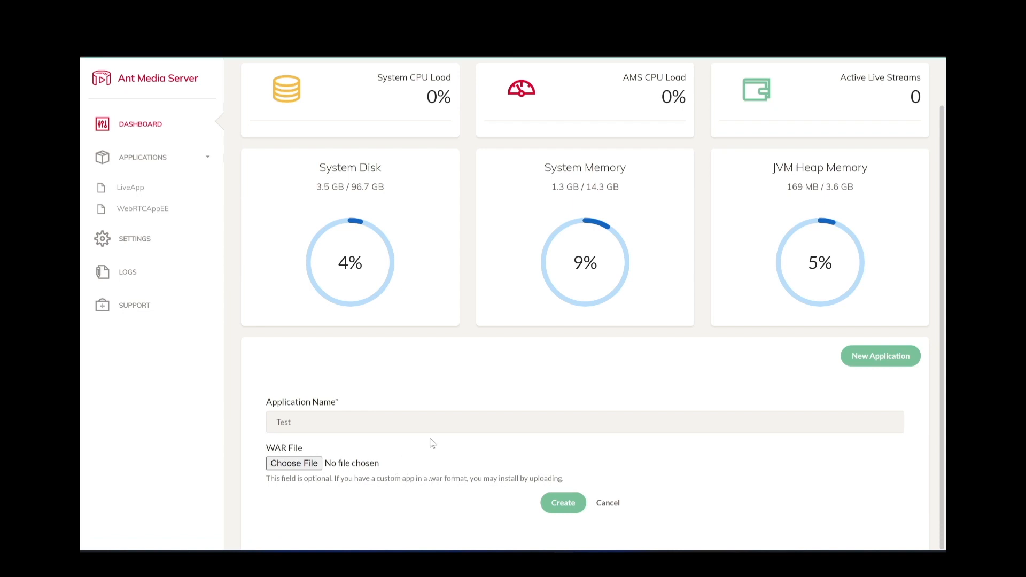
{"action": "left_click", "coordinate": [562, 502]}
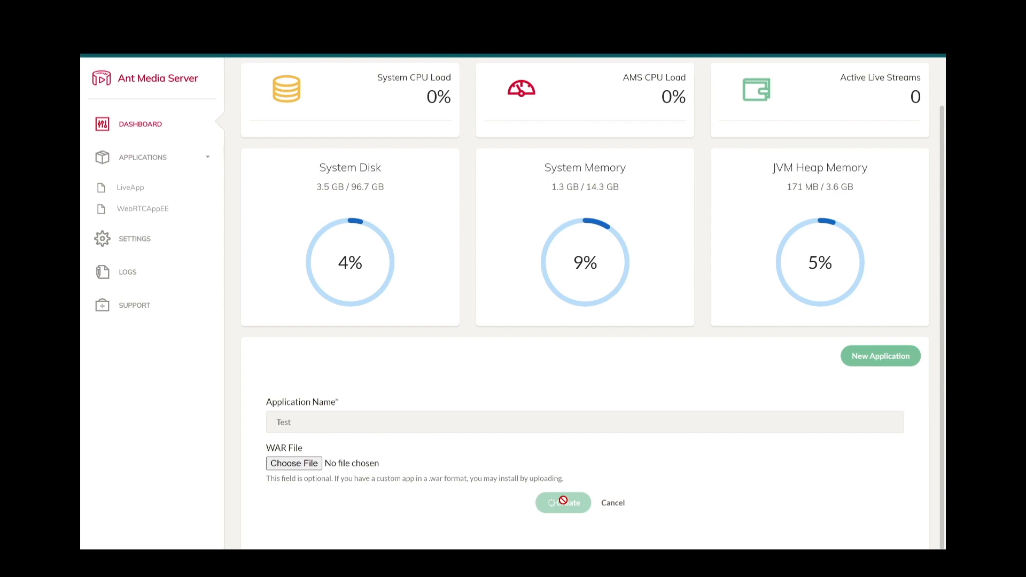
Finish creating the Test application, then delete it and confirm 'Yes, delete it!'
{"action": "left_click", "coordinate": [563, 503]}
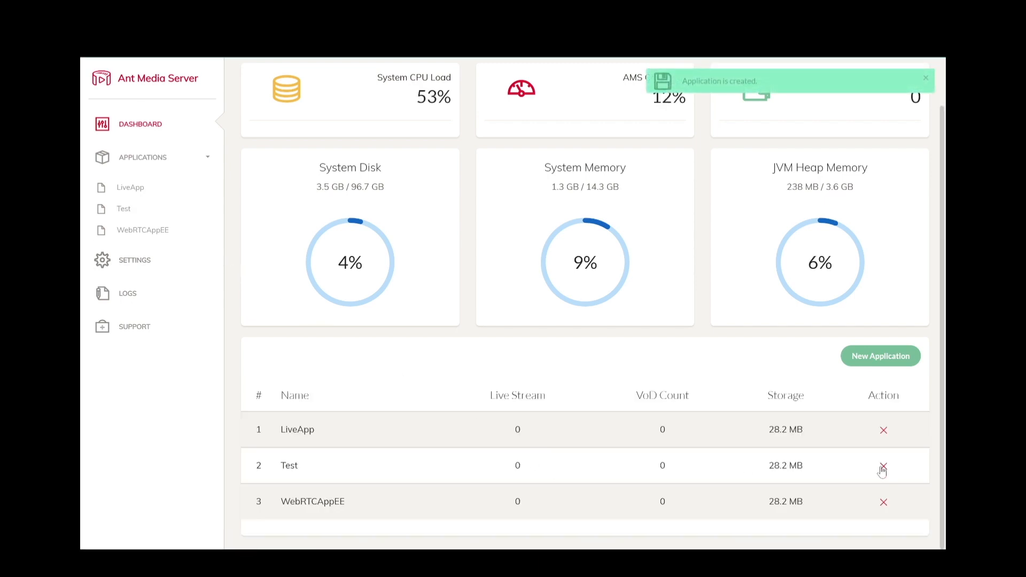
{"action": "left_click", "coordinate": [883, 466]}
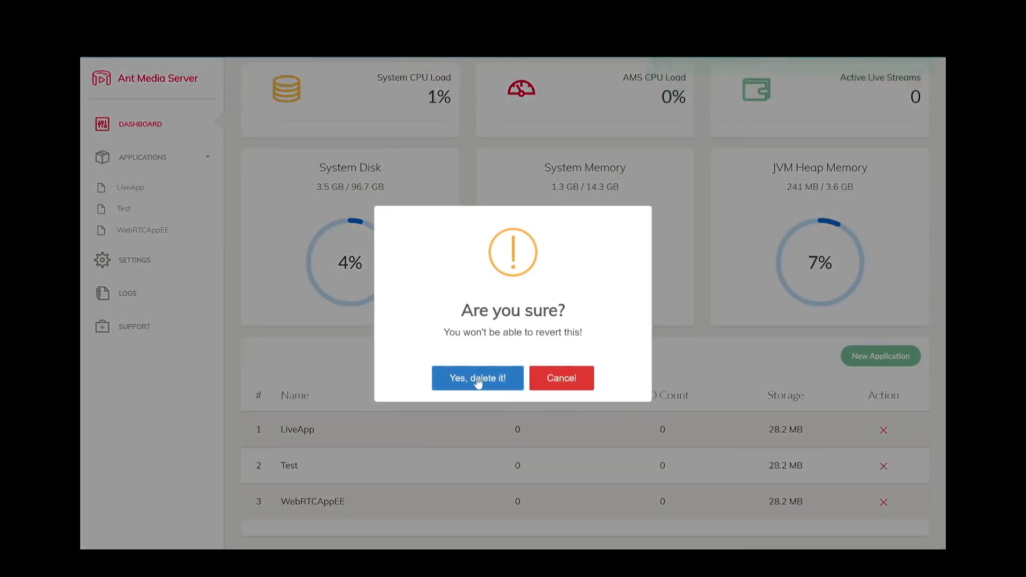
{"action": "left_click", "coordinate": [477, 378]}
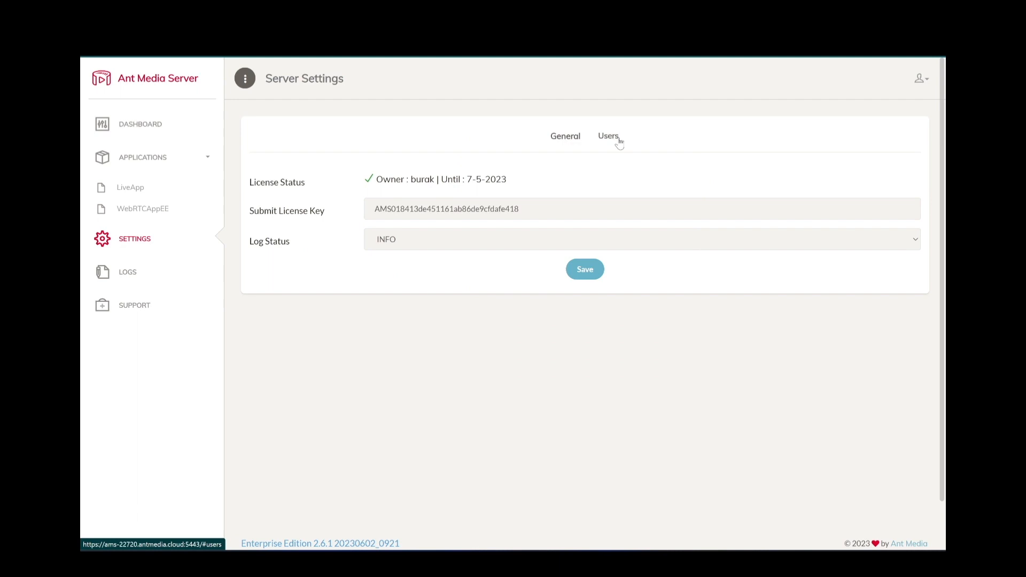
View the Users list under server Settings, then open the server logs
{"action": "left_click", "coordinate": [608, 136]}
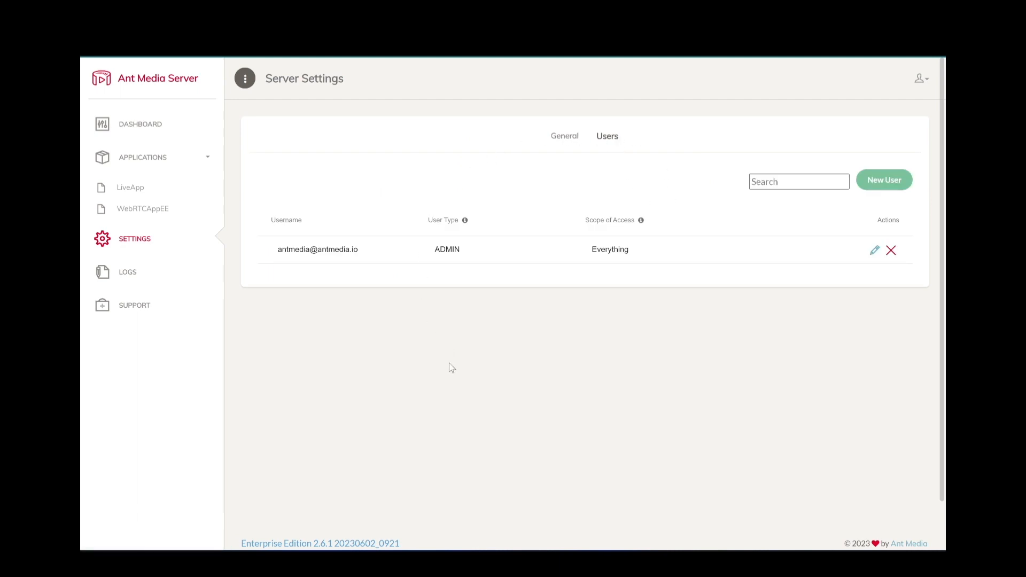
{"action": "left_click", "coordinate": [127, 271]}
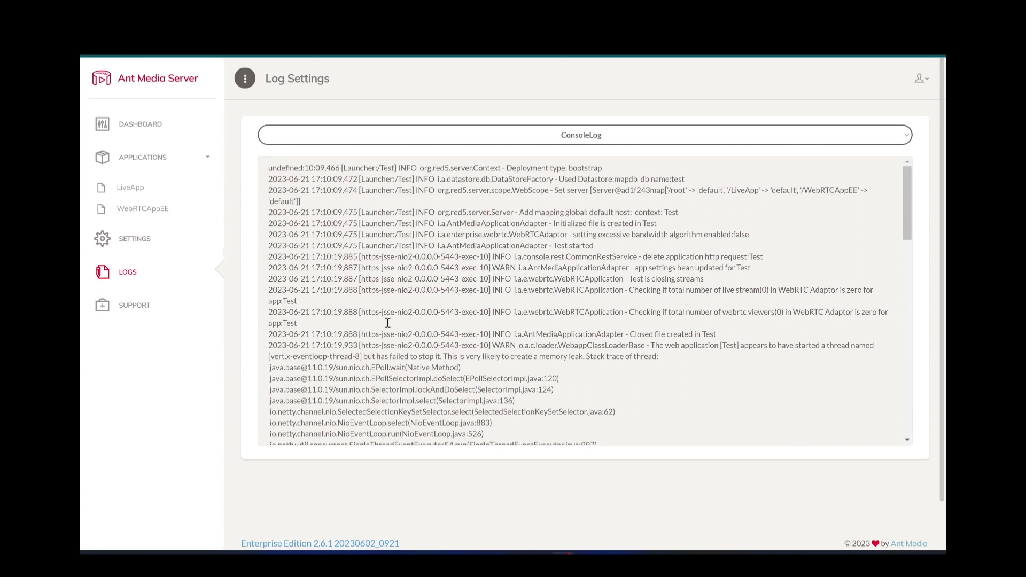
Open the Support request form, then return to the dashboard listing LiveApp and WebRTCAppEE
{"action": "left_click", "coordinate": [134, 305]}
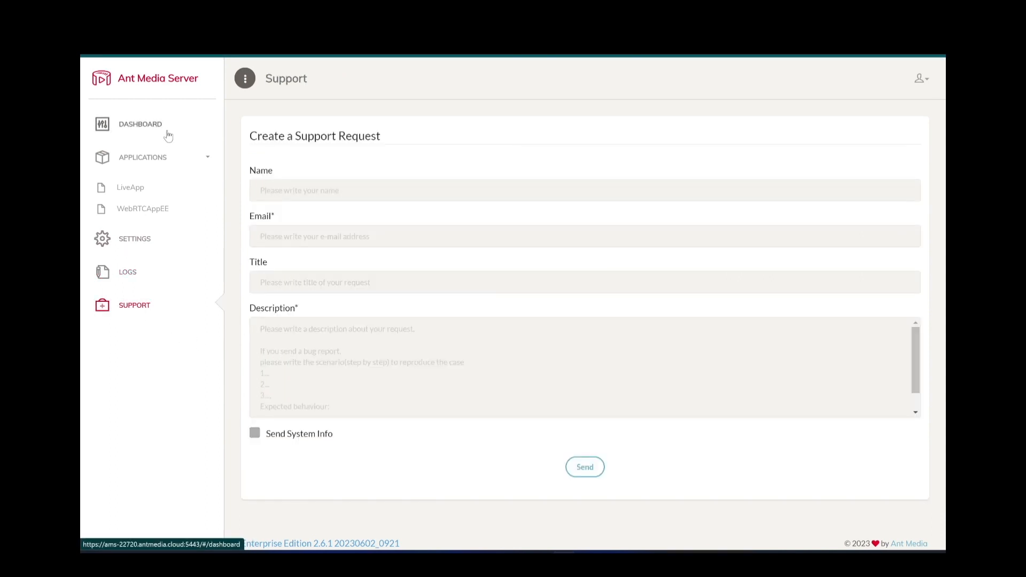
{"action": "left_click", "coordinate": [139, 123]}
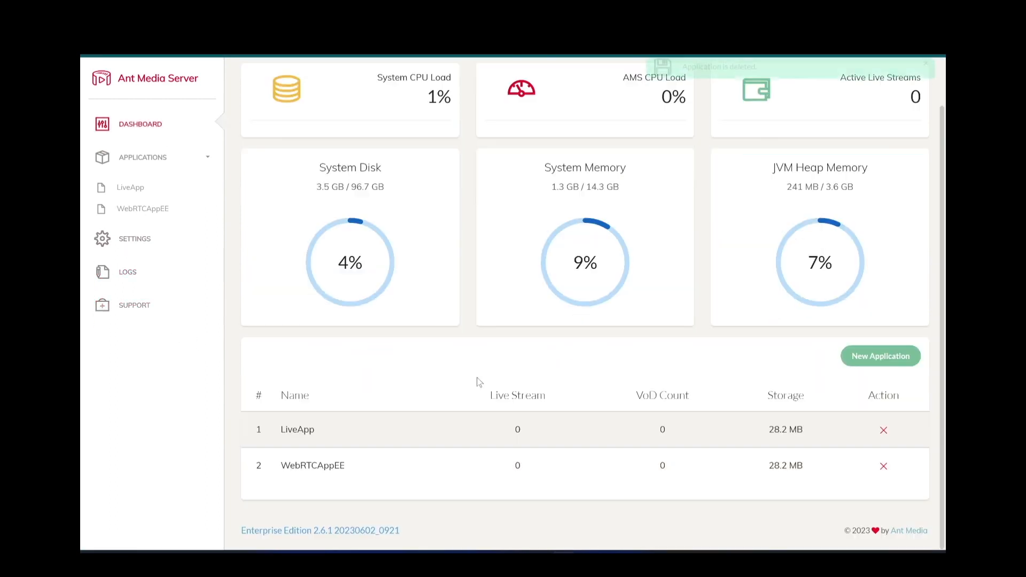